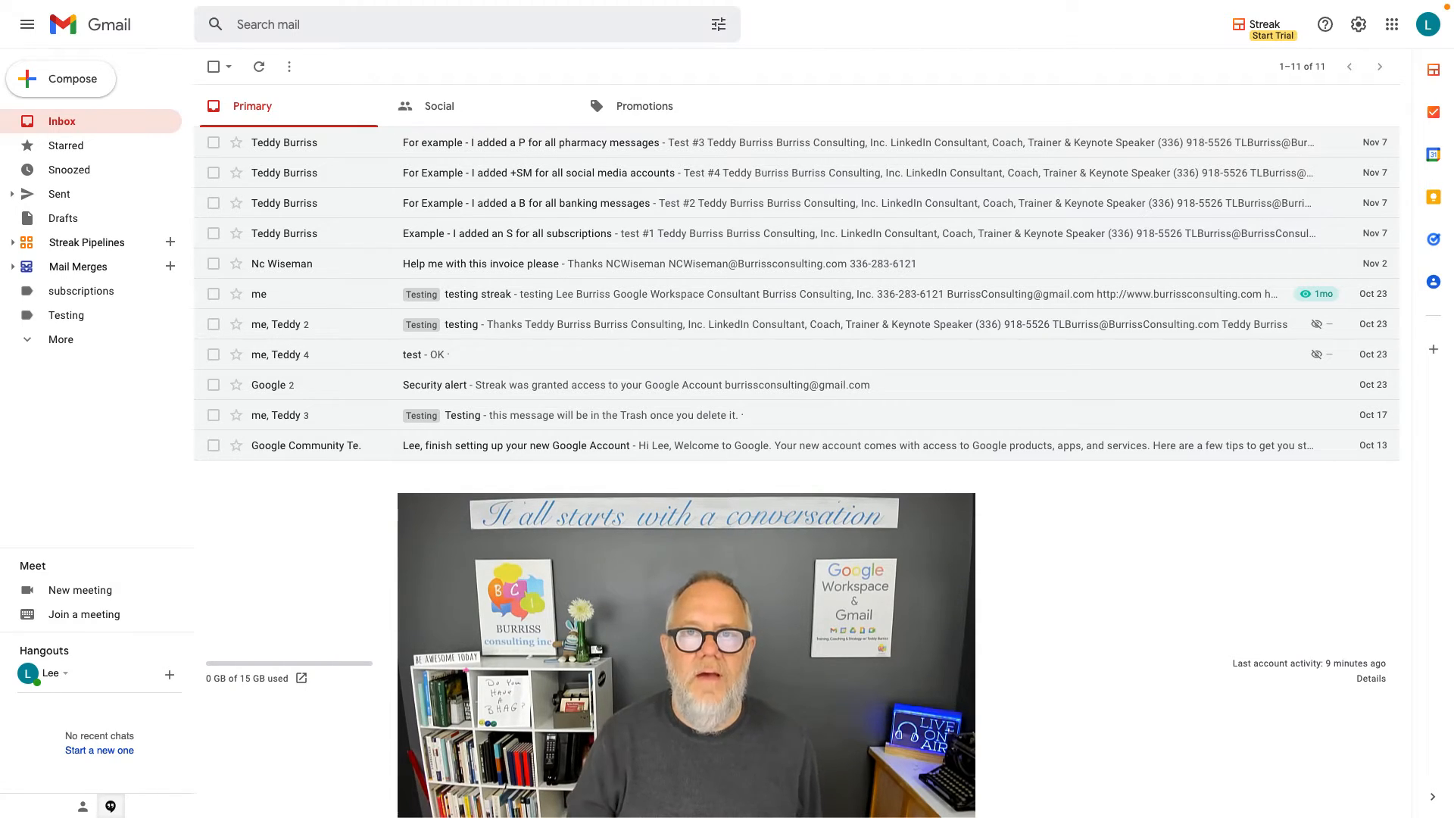
mouse_move(800, 415)
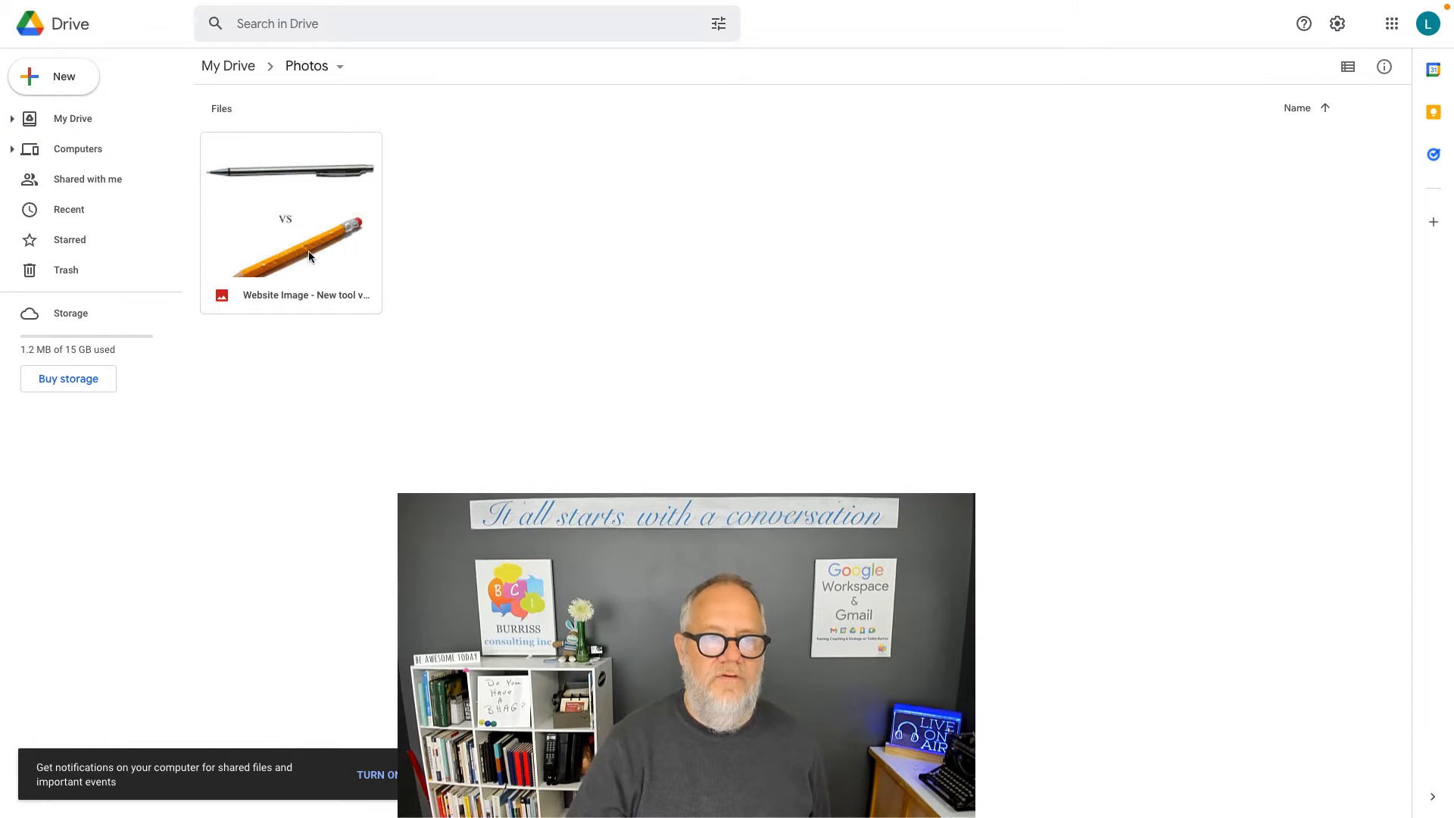
mouse_move(73, 118)
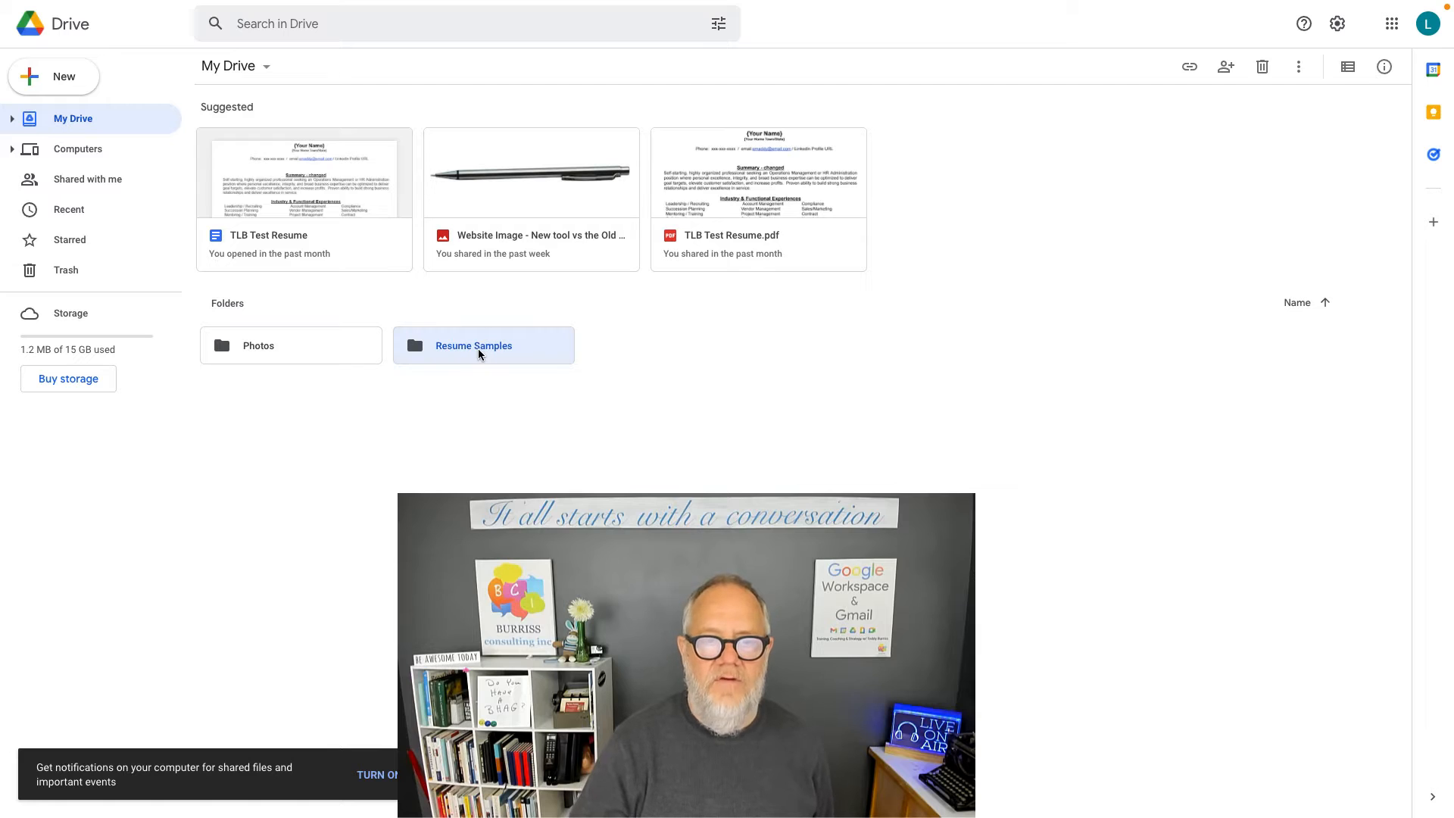
Step: Navigate into Resume Samples and then the Test Resumes folder in My Drive
double_click(473, 345)
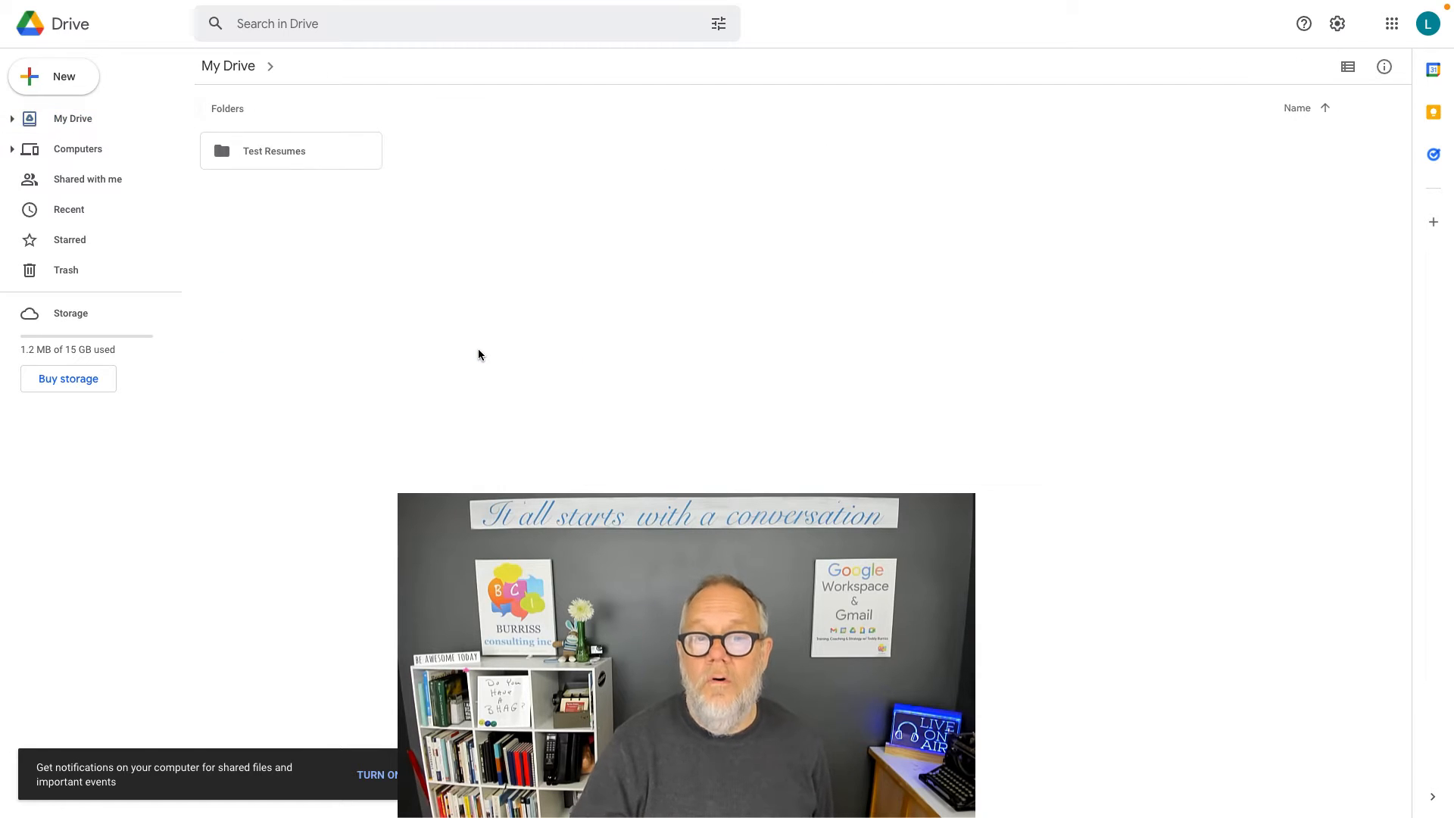
left_click(290, 150)
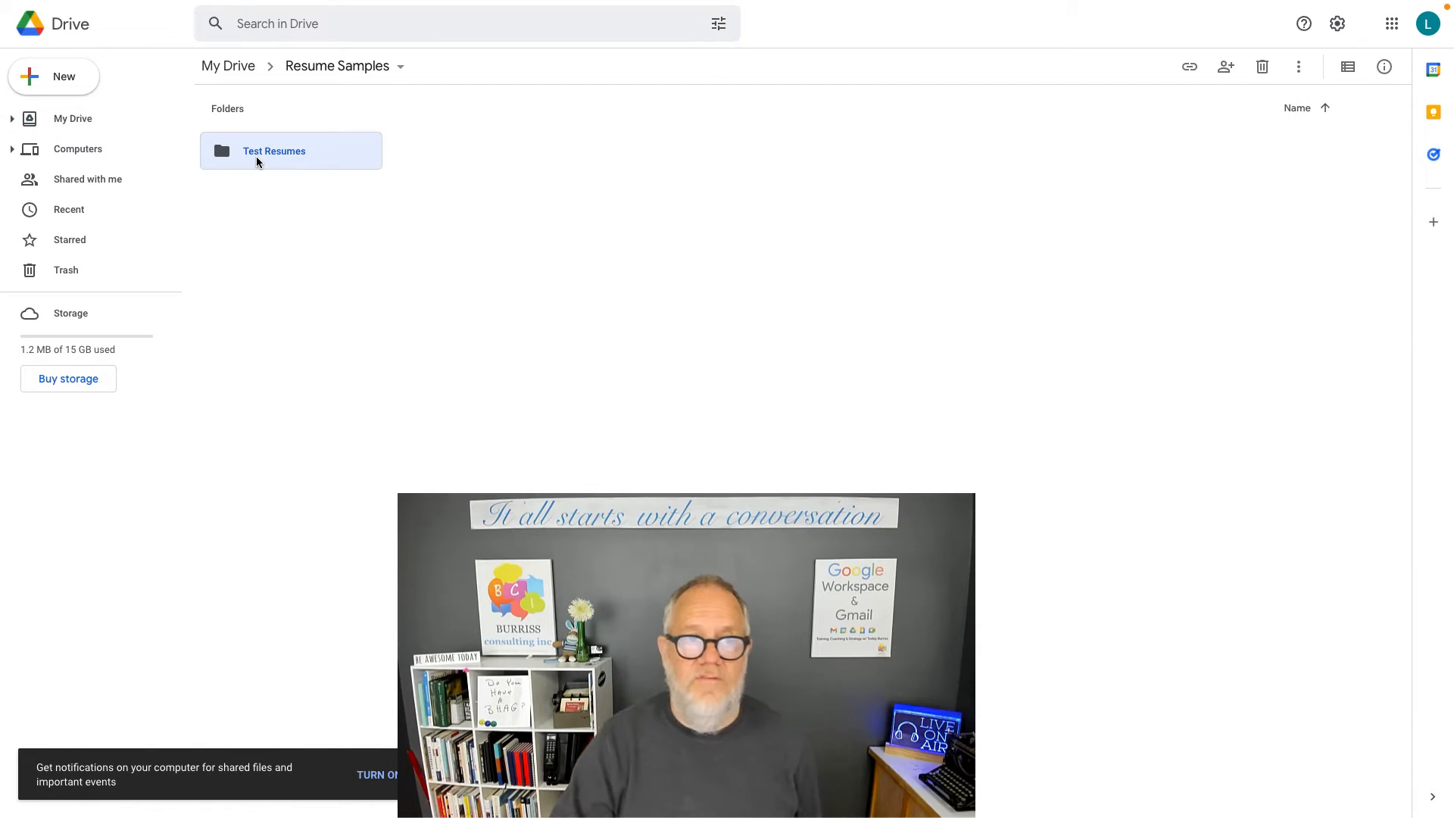
double_click(275, 150)
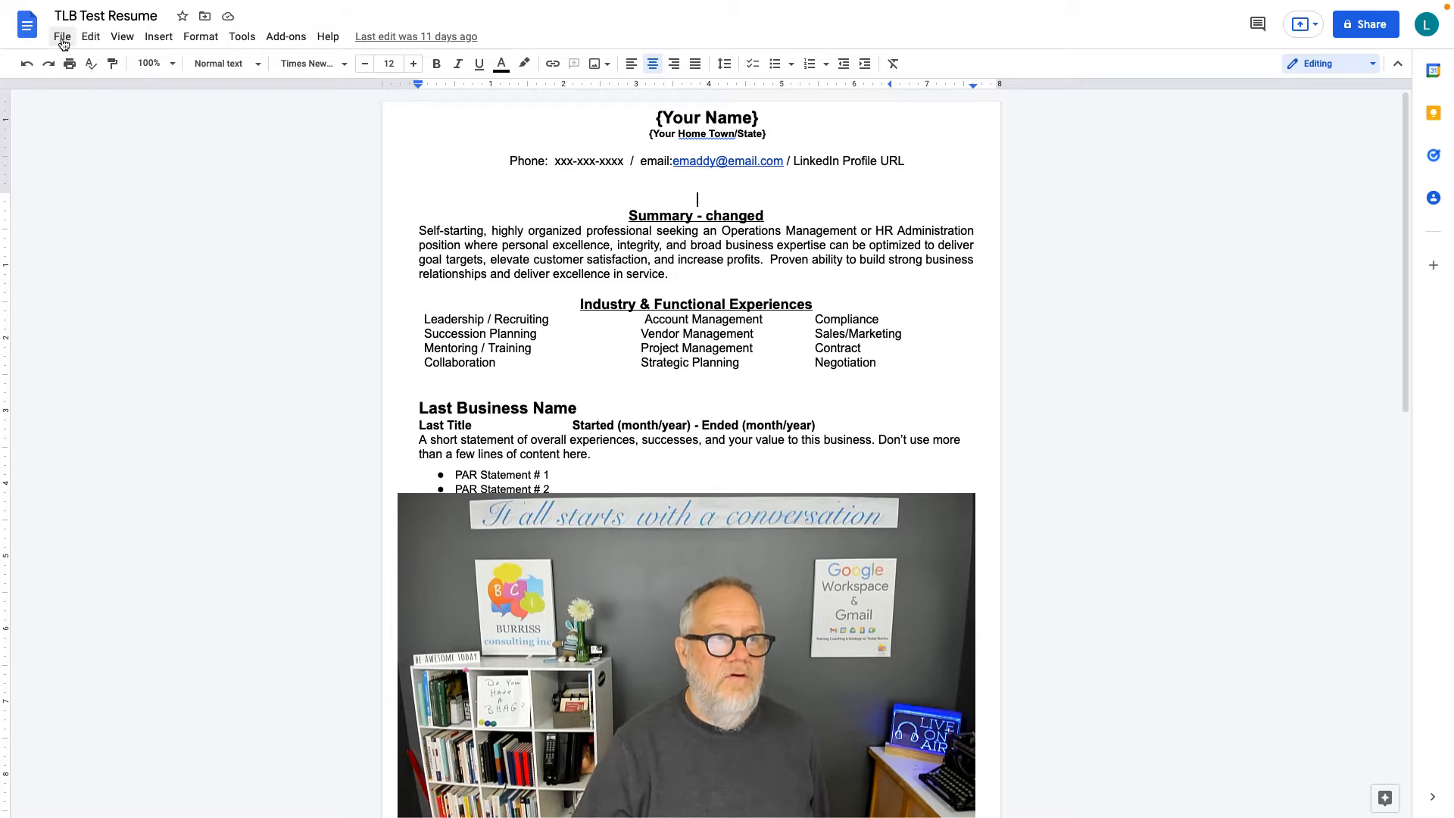
Step: Show the File menu to reach the Download format list for the resume
left_click(62, 36)
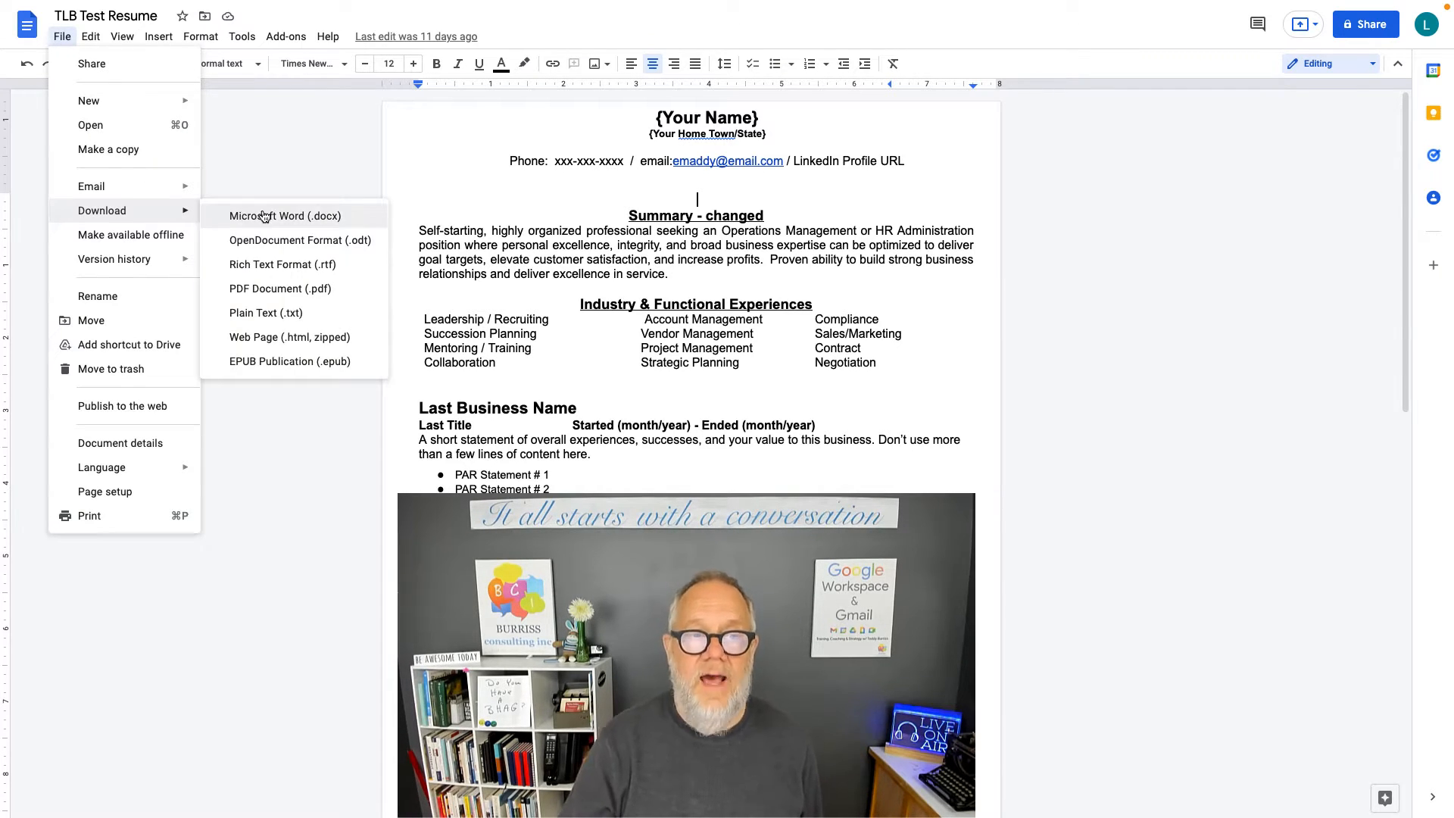
mouse_move(292, 241)
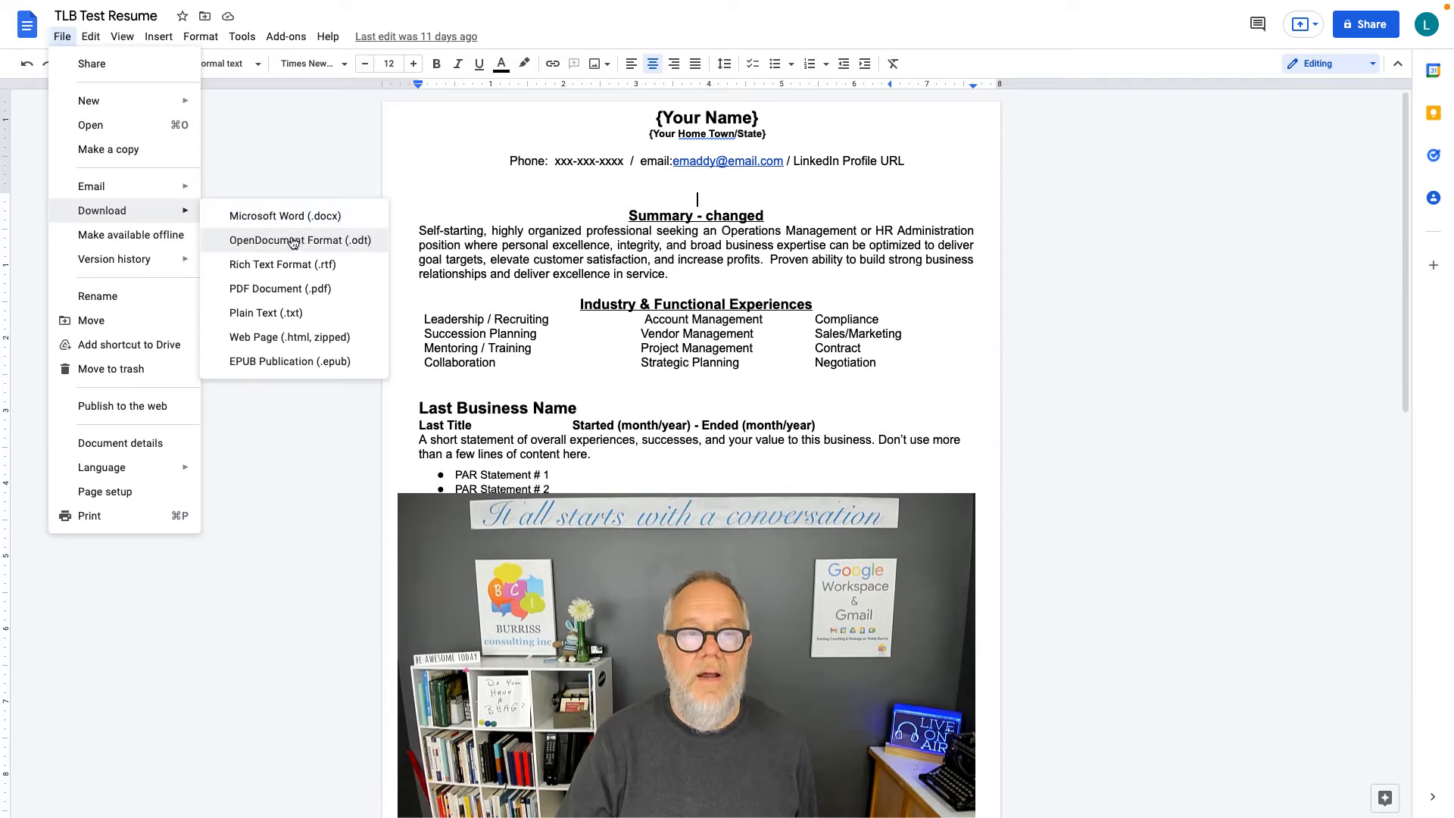
mouse_move(284, 263)
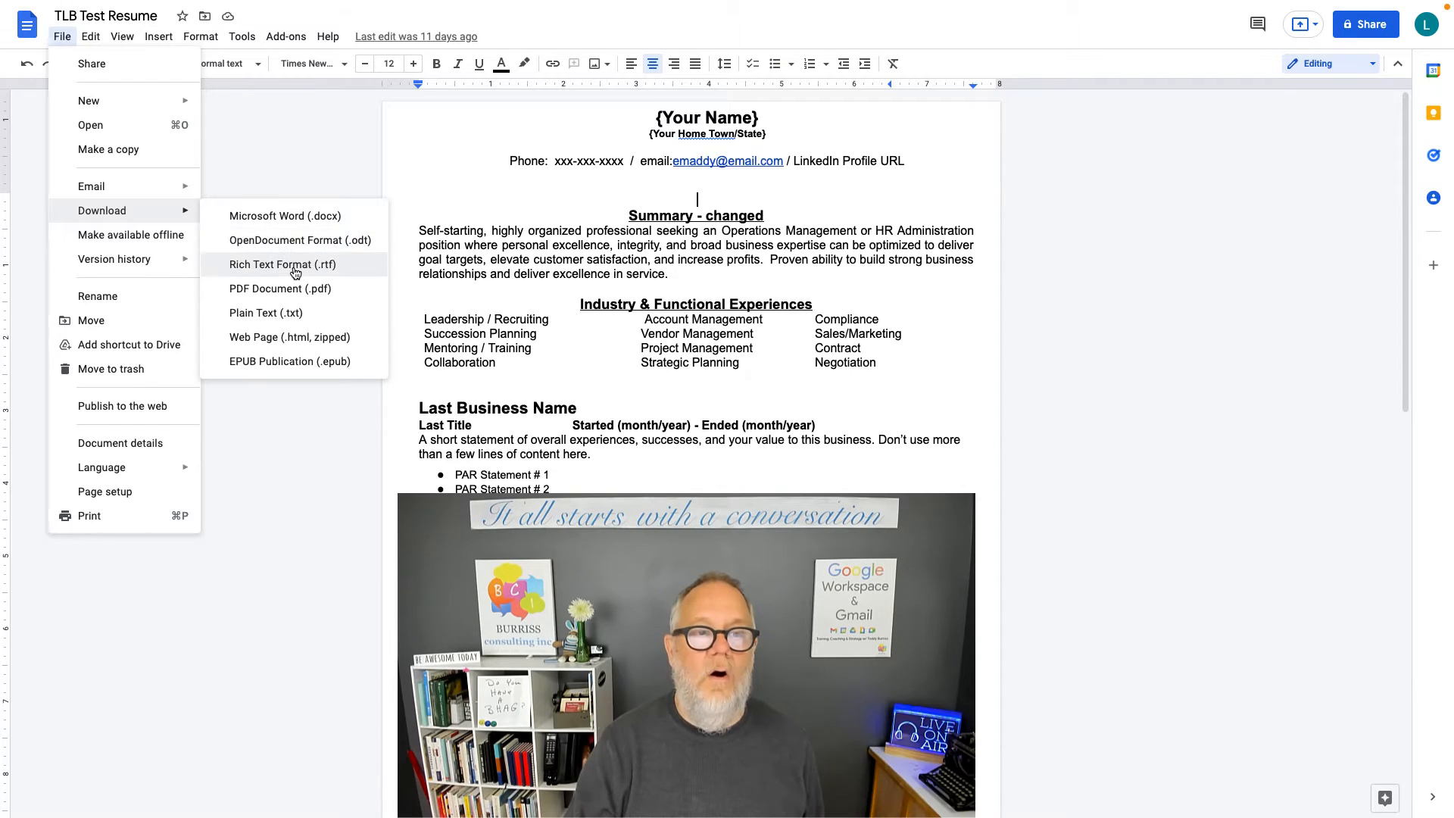
mouse_move(280, 288)
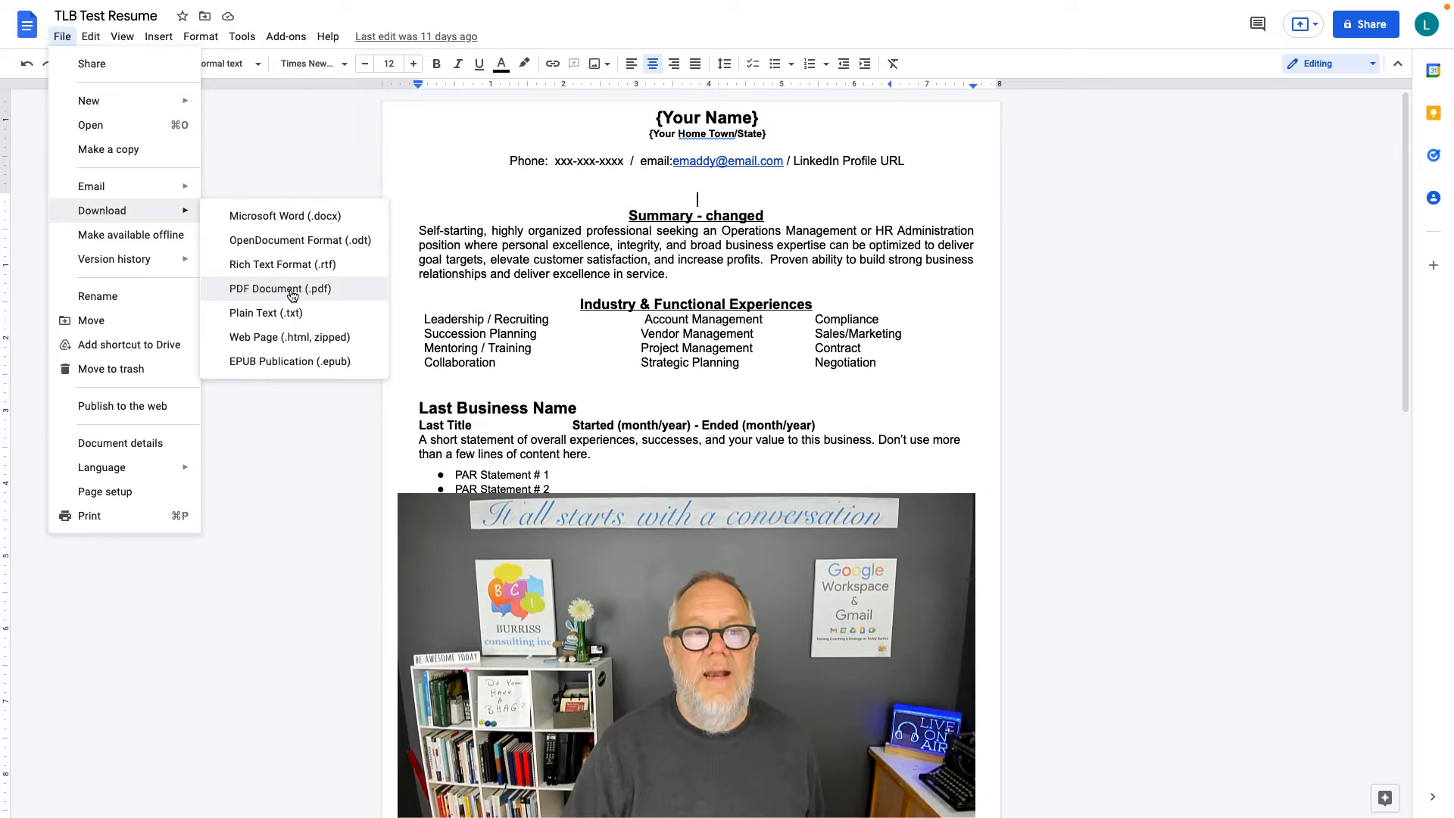
mouse_move(287, 215)
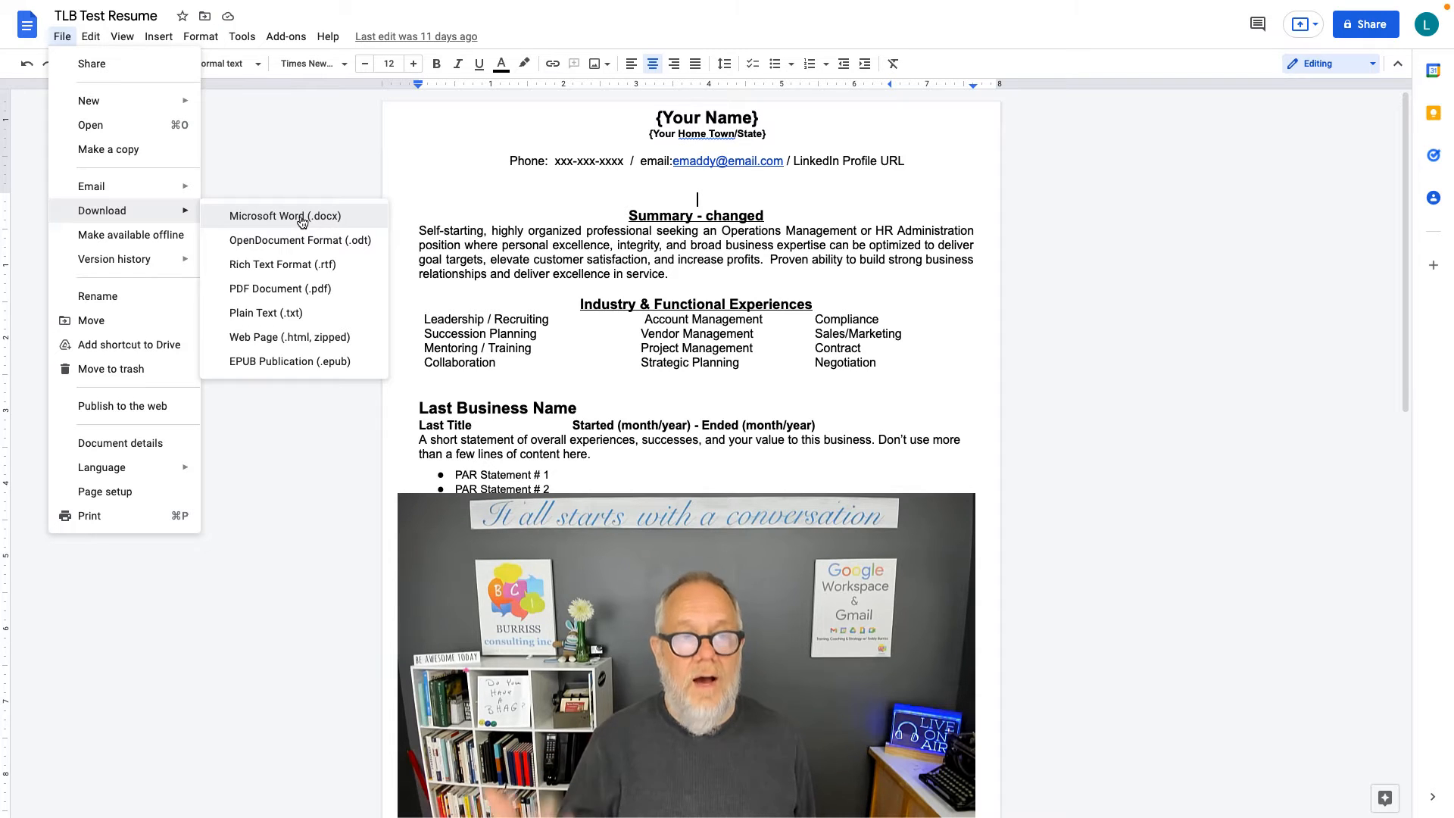
mouse_move(279, 288)
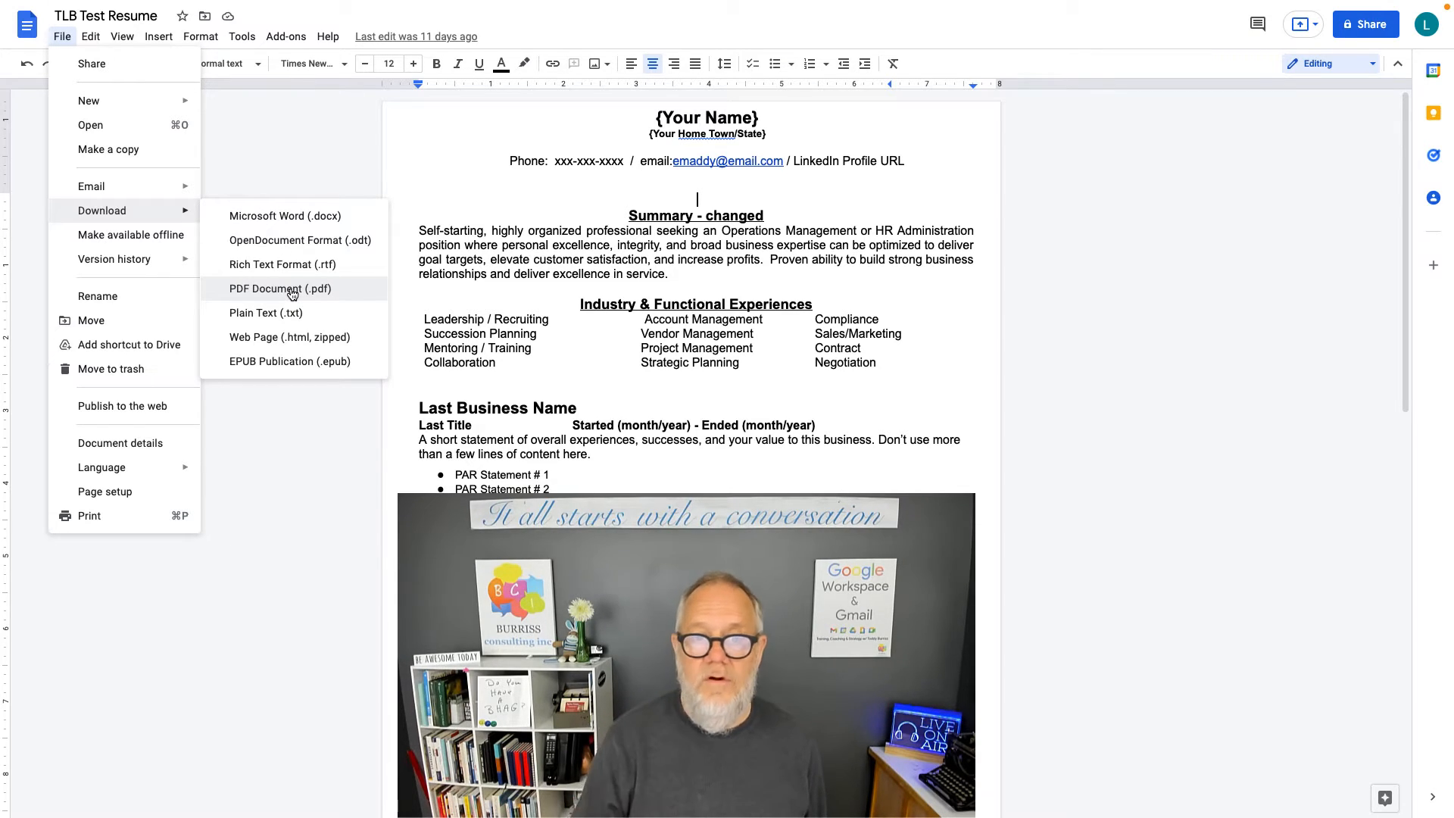
mouse_move(293, 245)
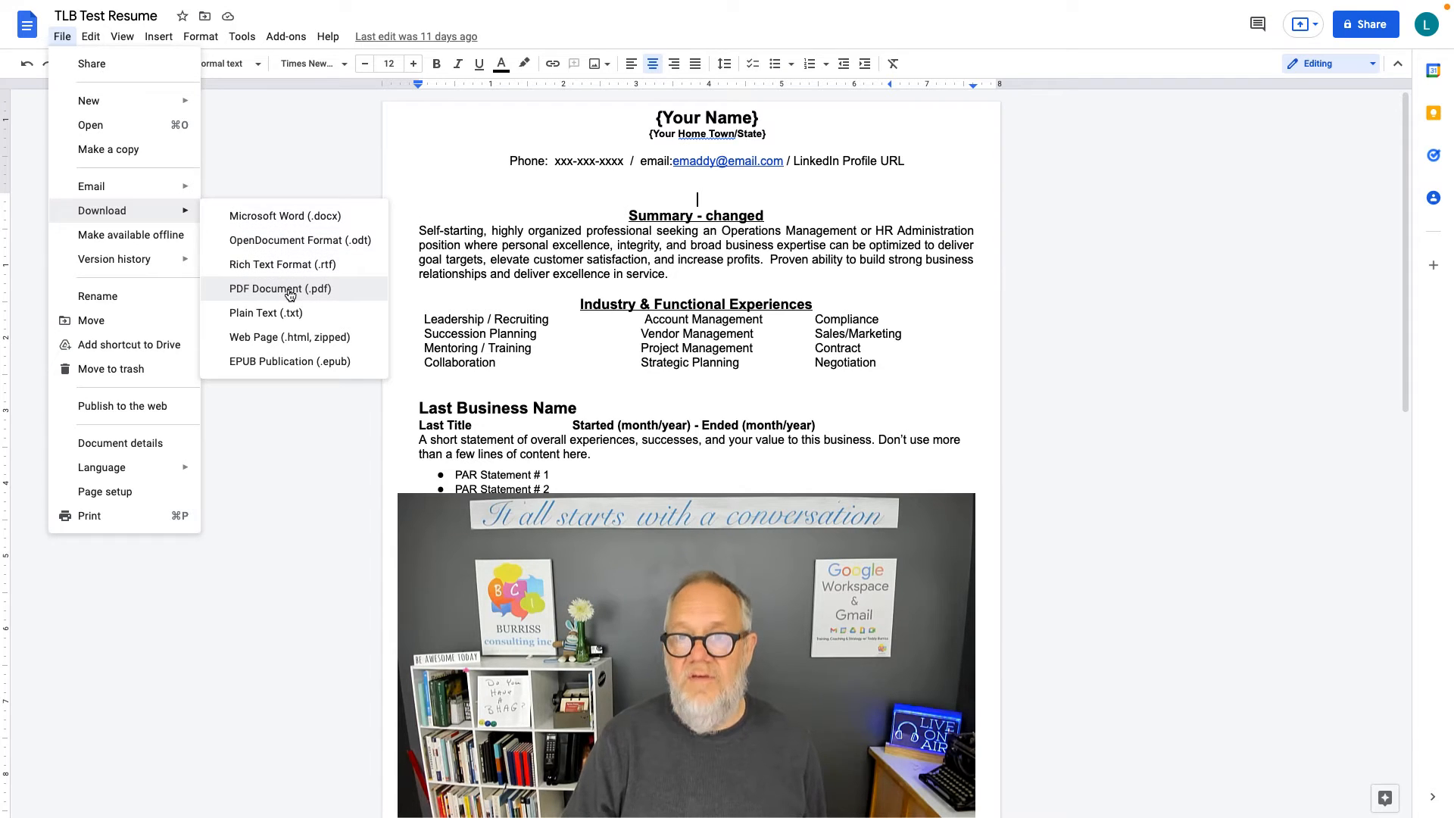
mouse_move(287, 215)
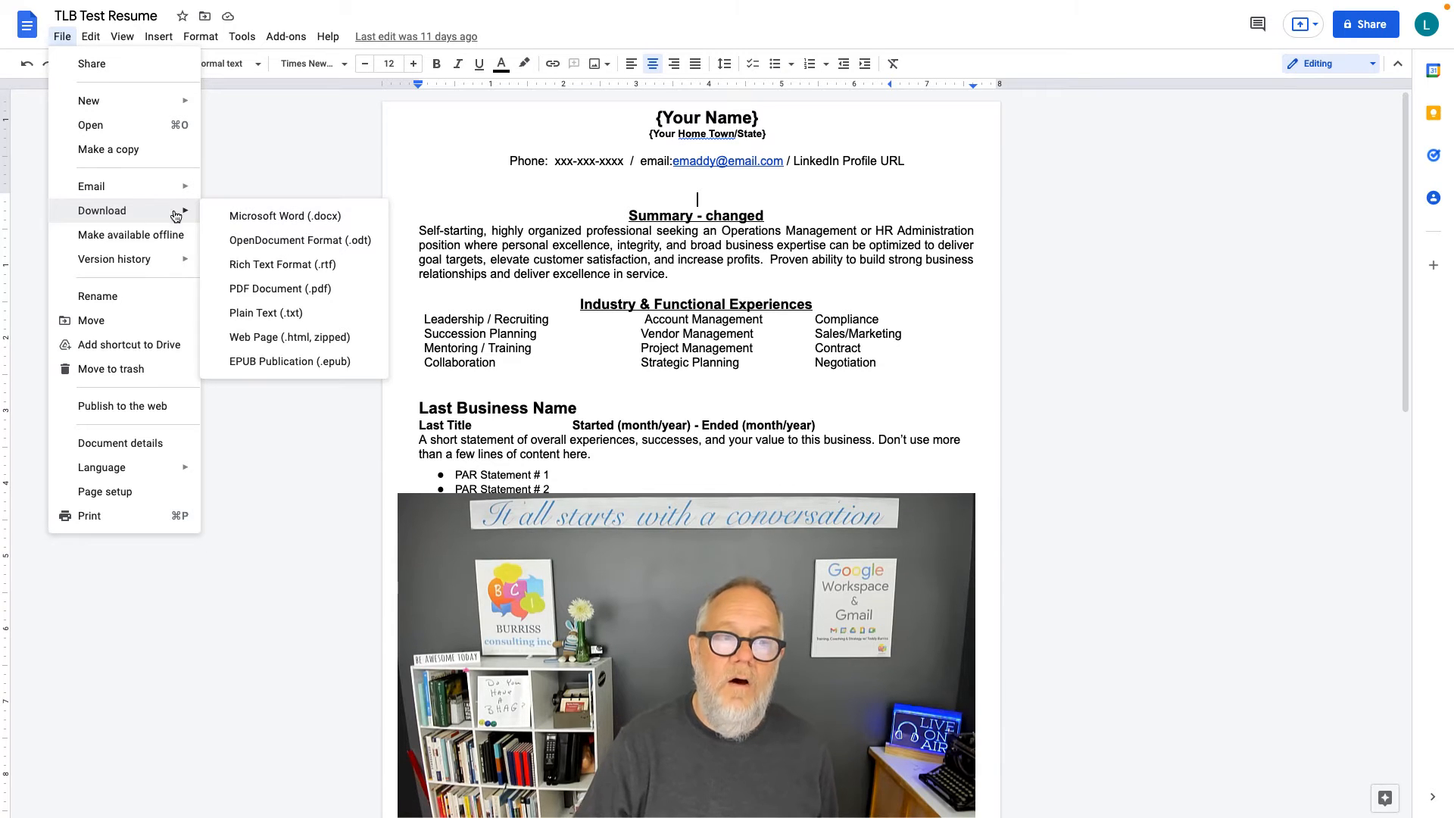
Step: Download TLB Test Resume as Microsoft Word (.docx) and show the download's options
left_click(246, 217)
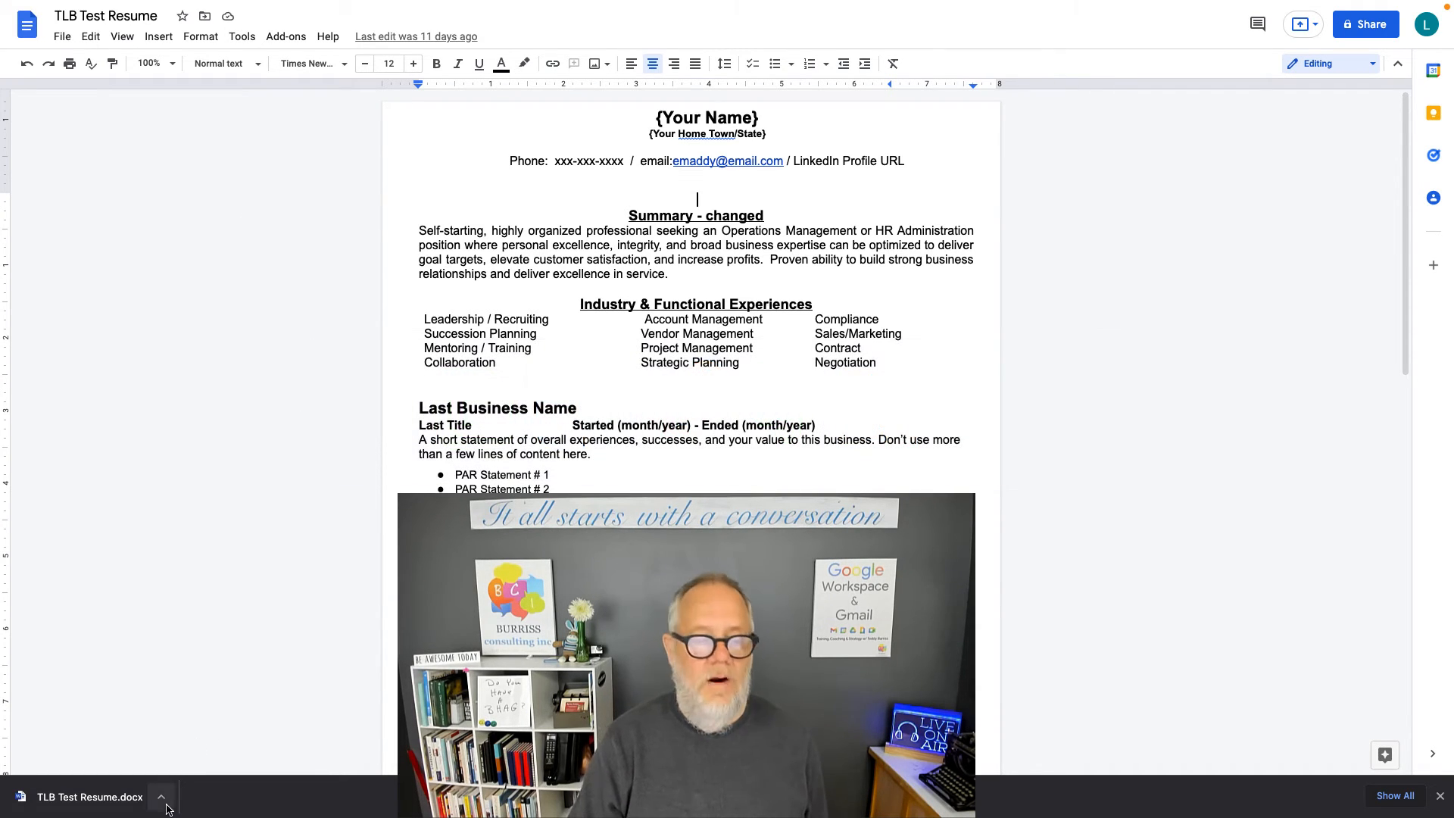
left_click(161, 797)
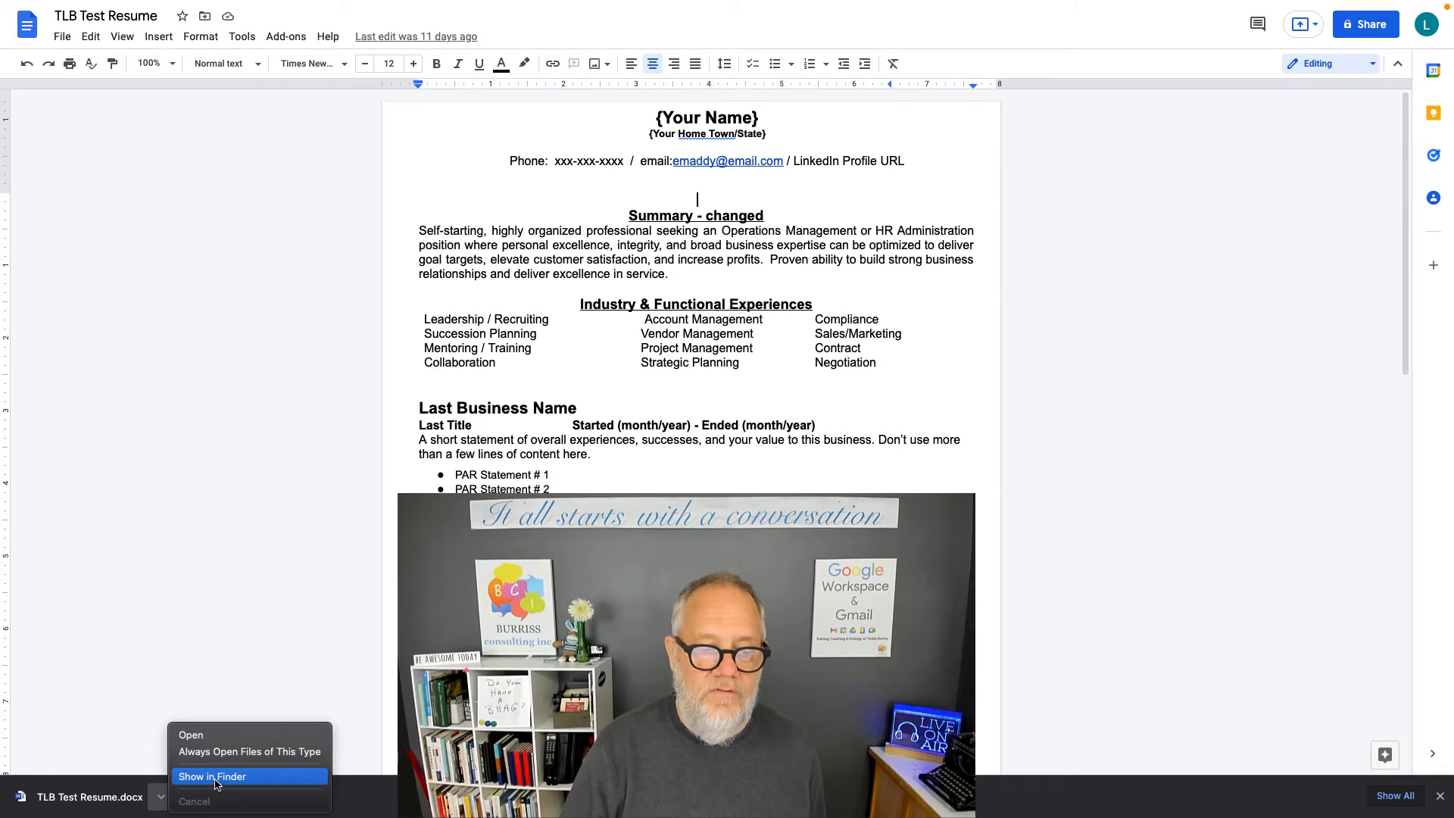
Step: Reveal TLB Test Resume.docx in Finder, glance at MemoryStick, and return to Downloads
left_click(212, 776)
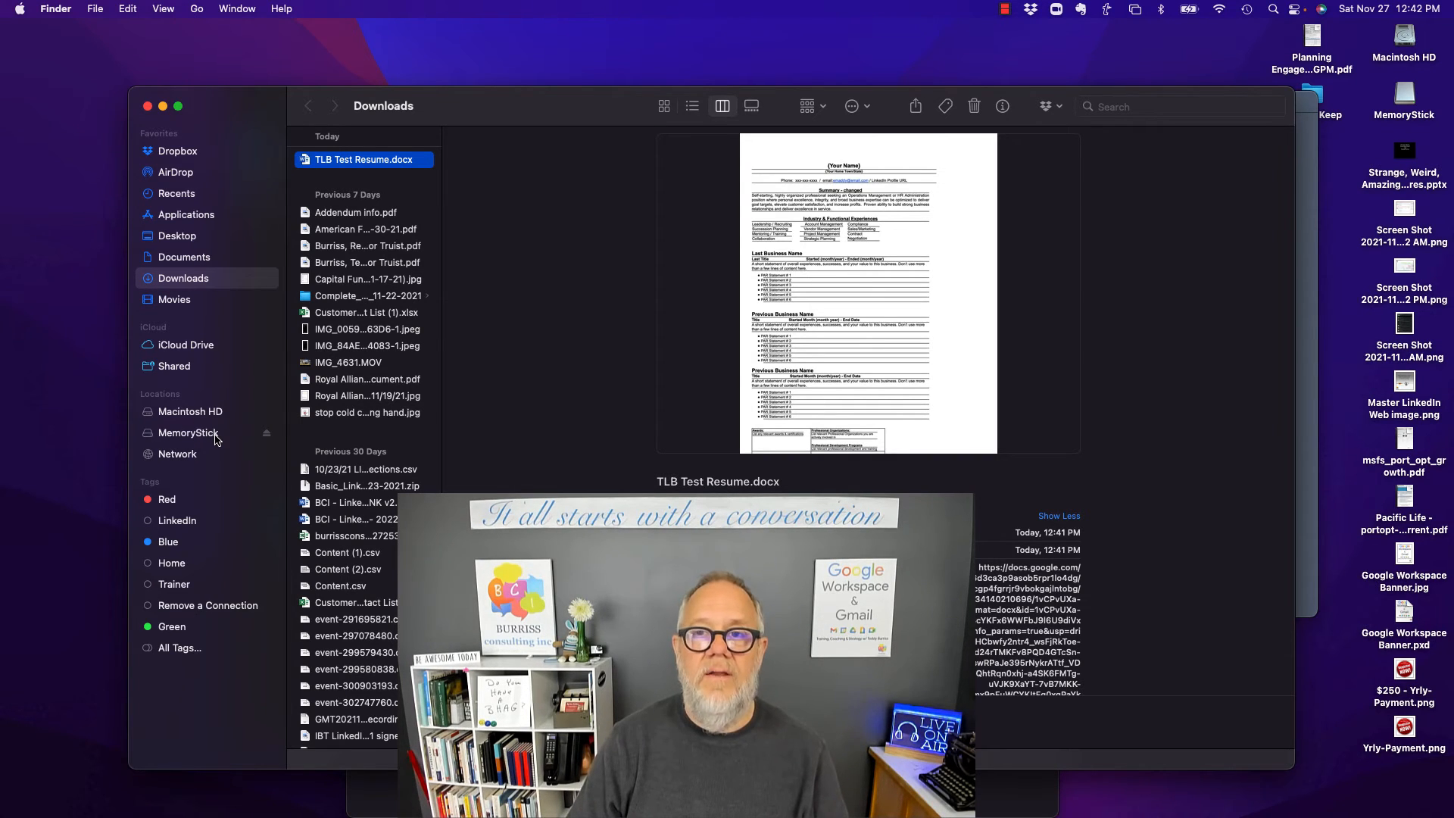
left_click(188, 432)
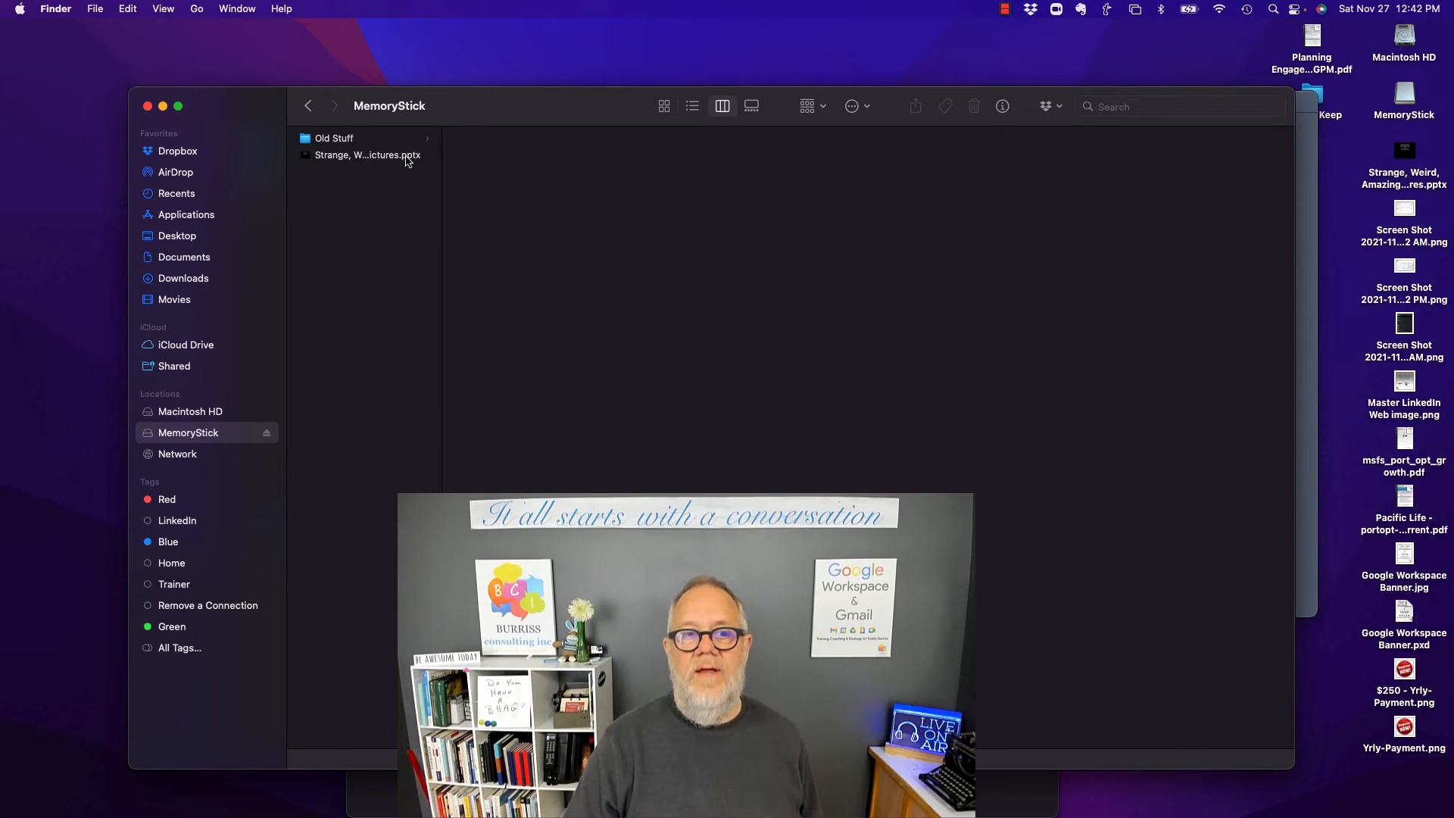
left_click(184, 278)
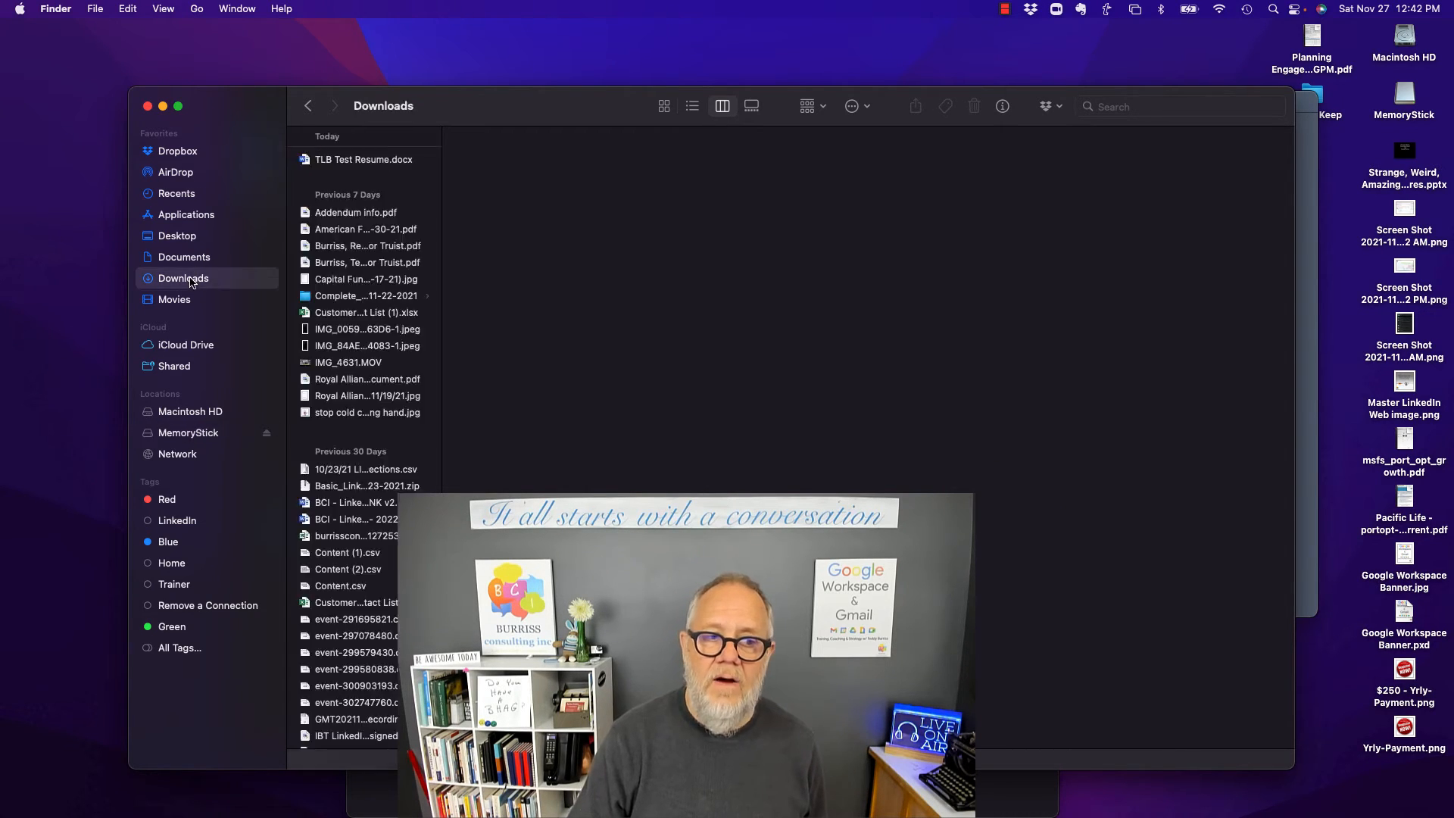
Step: Copy TLB Test Resume.docx from Downloads onto MemoryStick and view the drive's contents
left_click(364, 160)
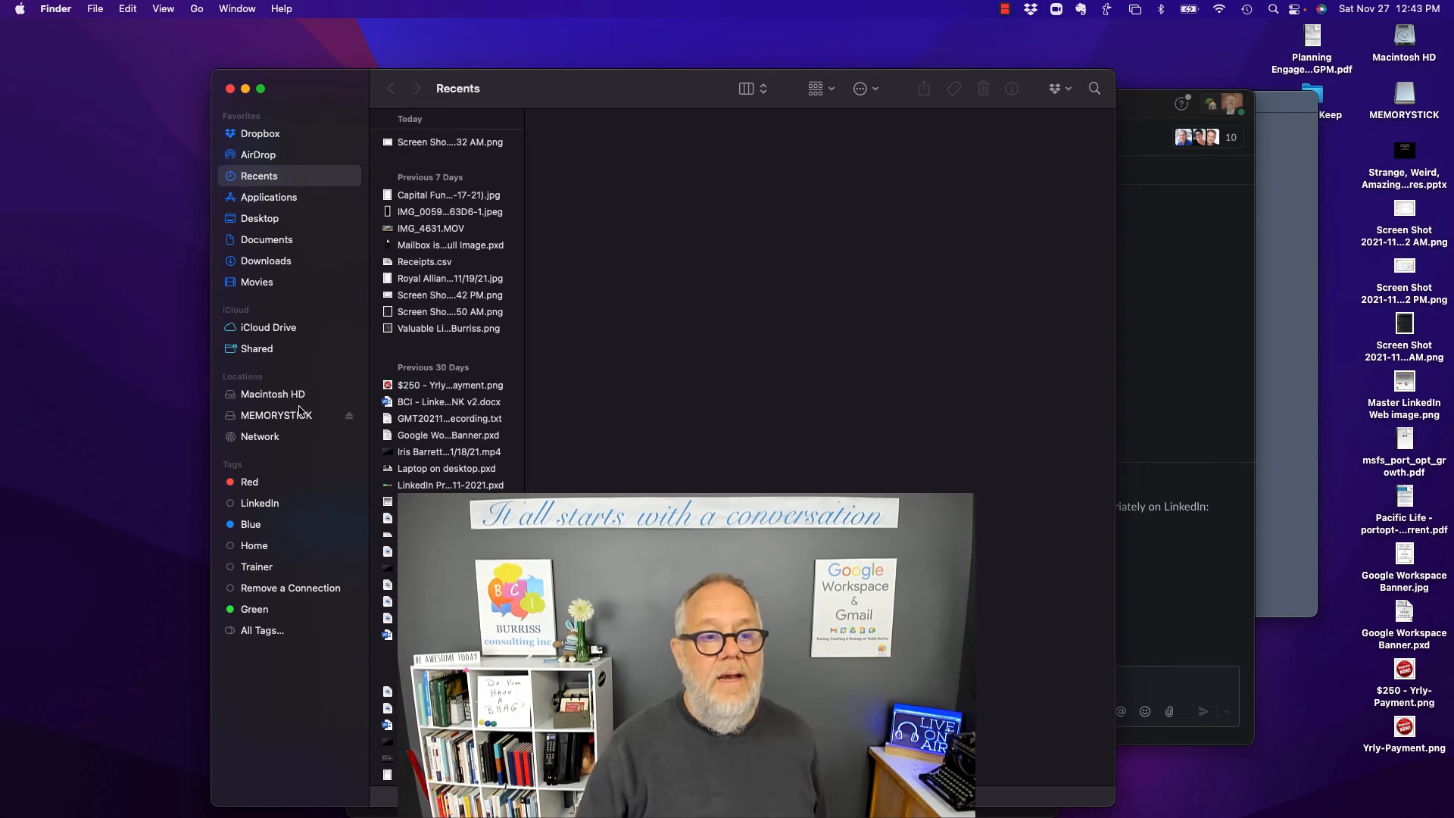
left_click(276, 415)
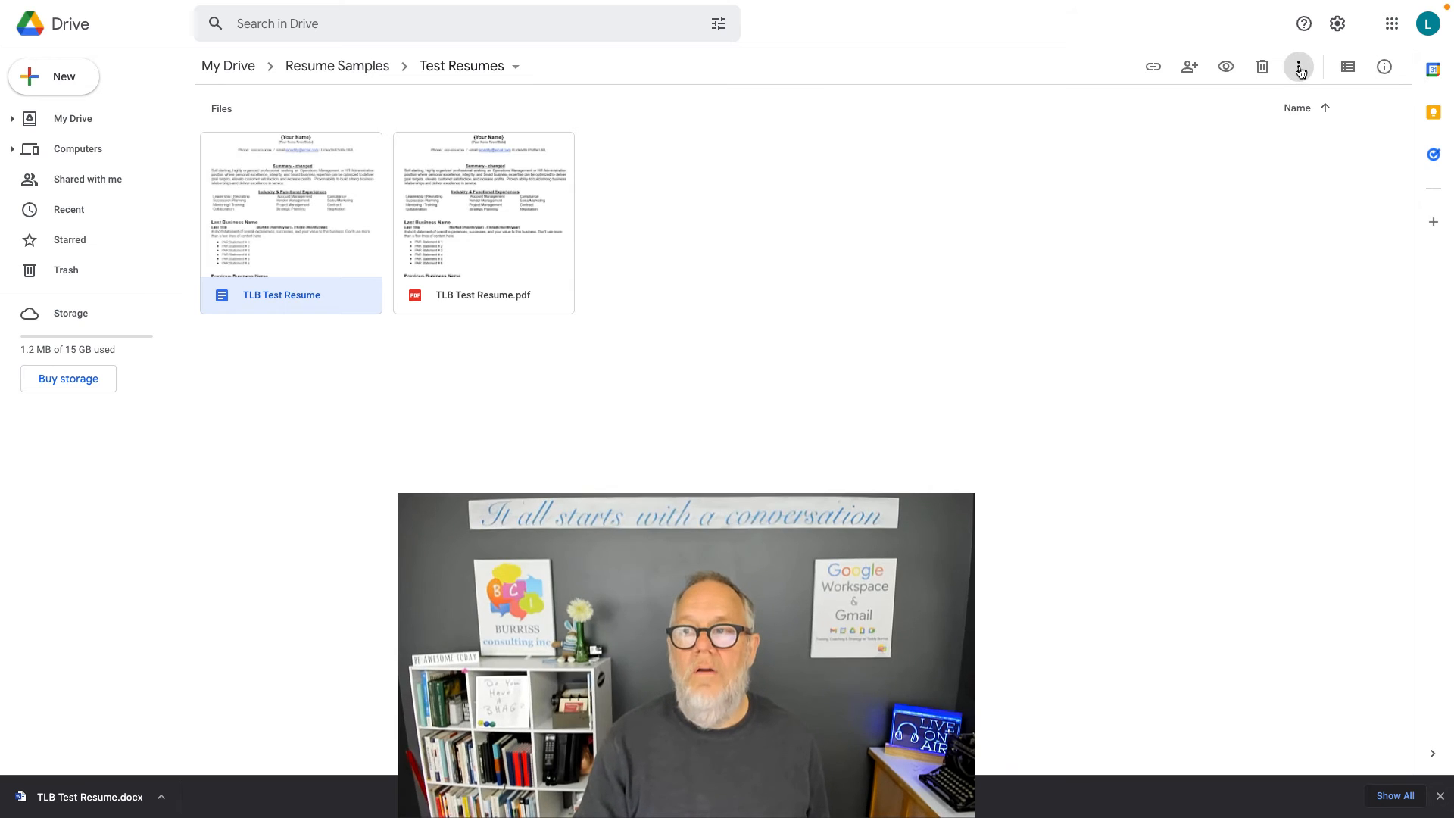
Step: Show the More actions list for the TLB Test Resume document in Test Resumes
left_click(1298, 66)
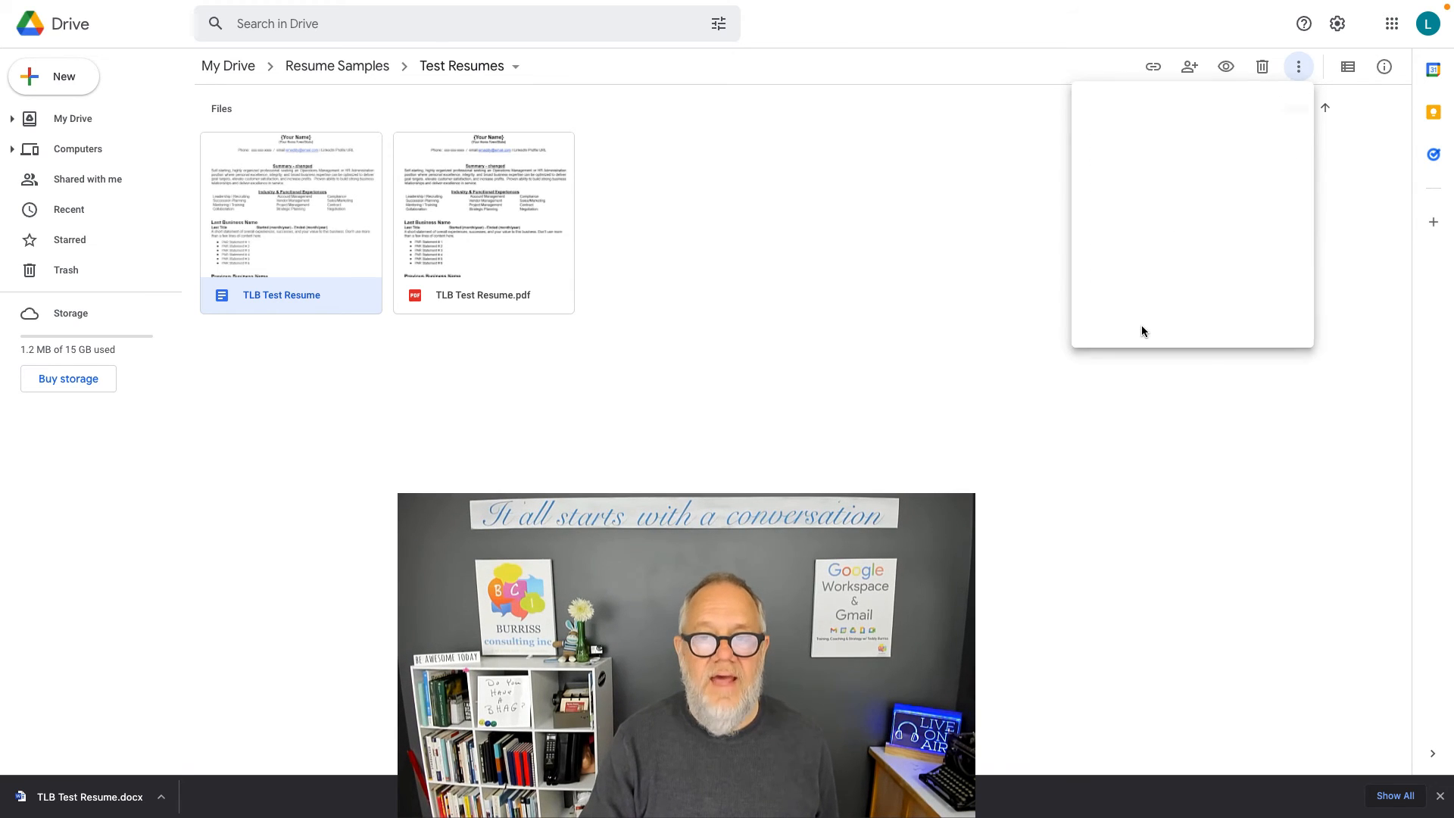